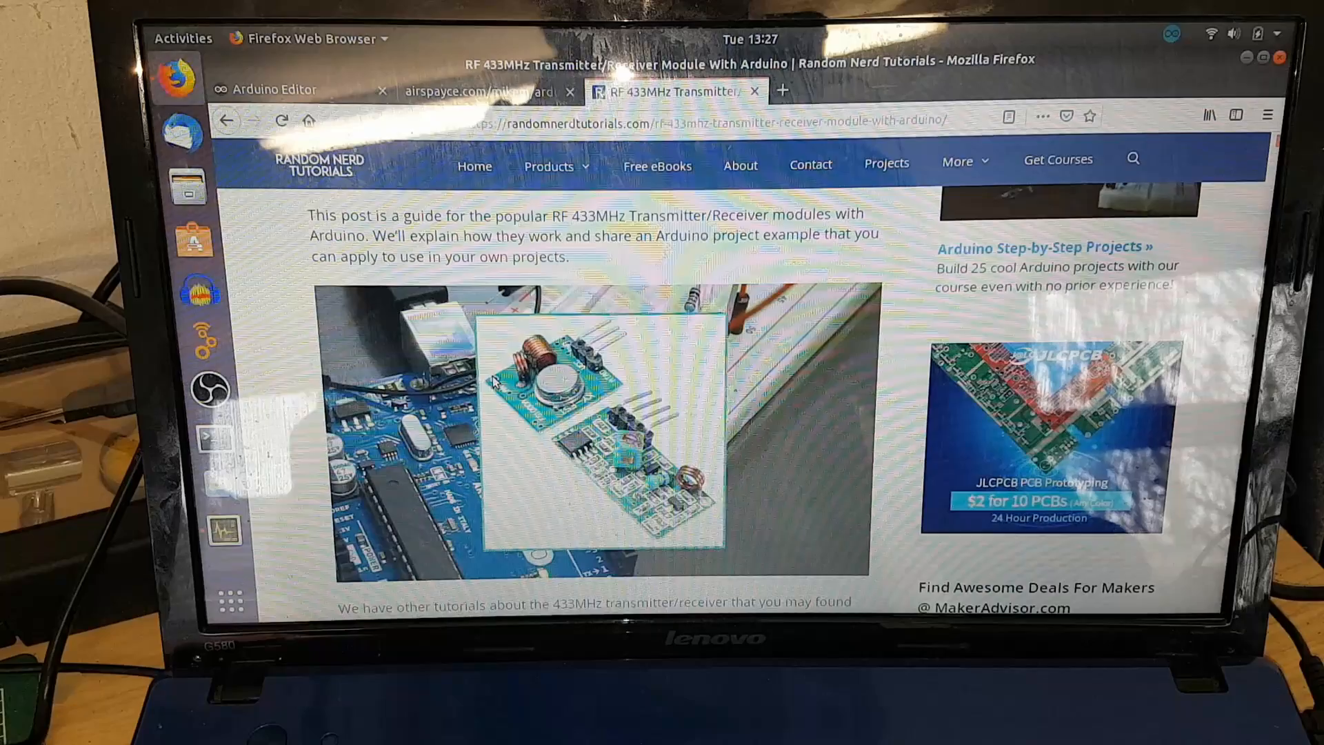
# Switch back to the Arduino Editor tab showing the RFTransmitter sketch
pyautogui.click(275, 90)
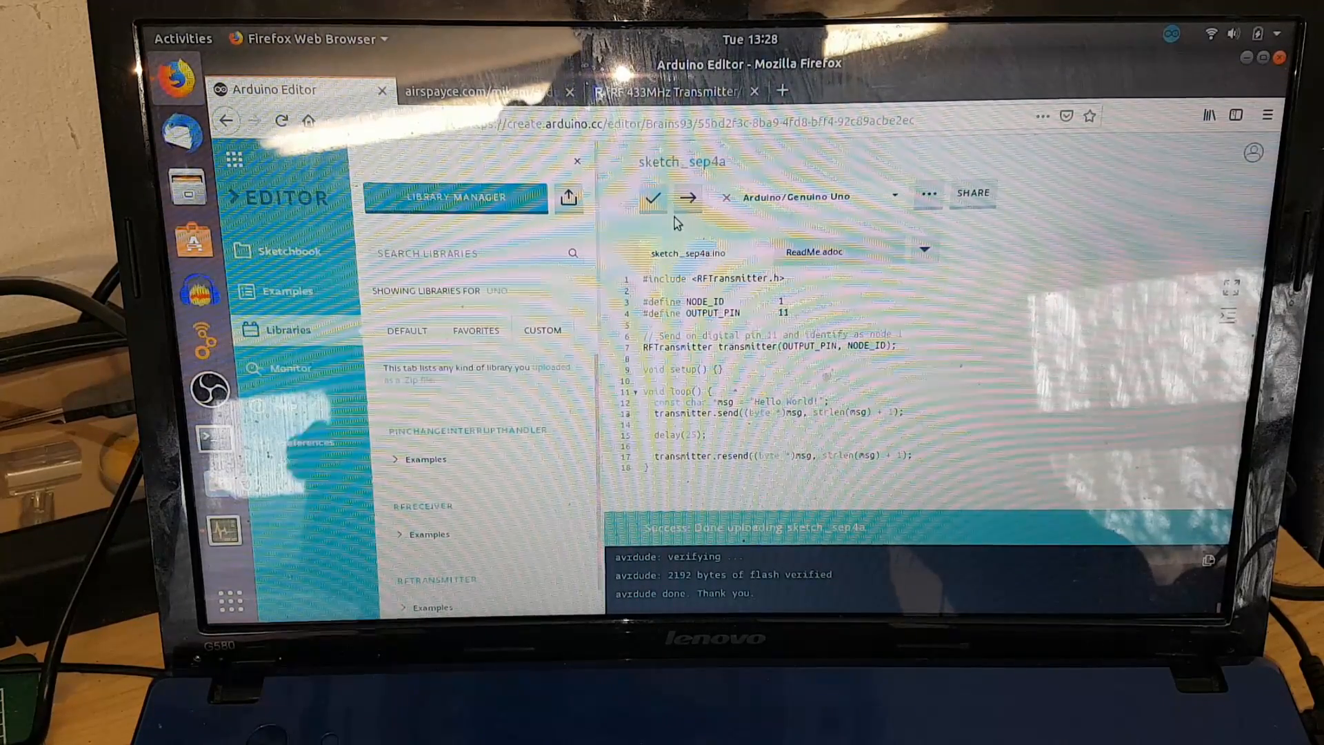
# Switch to the Google results for 'arduino 433mhz library'
pyautogui.click(676, 91)
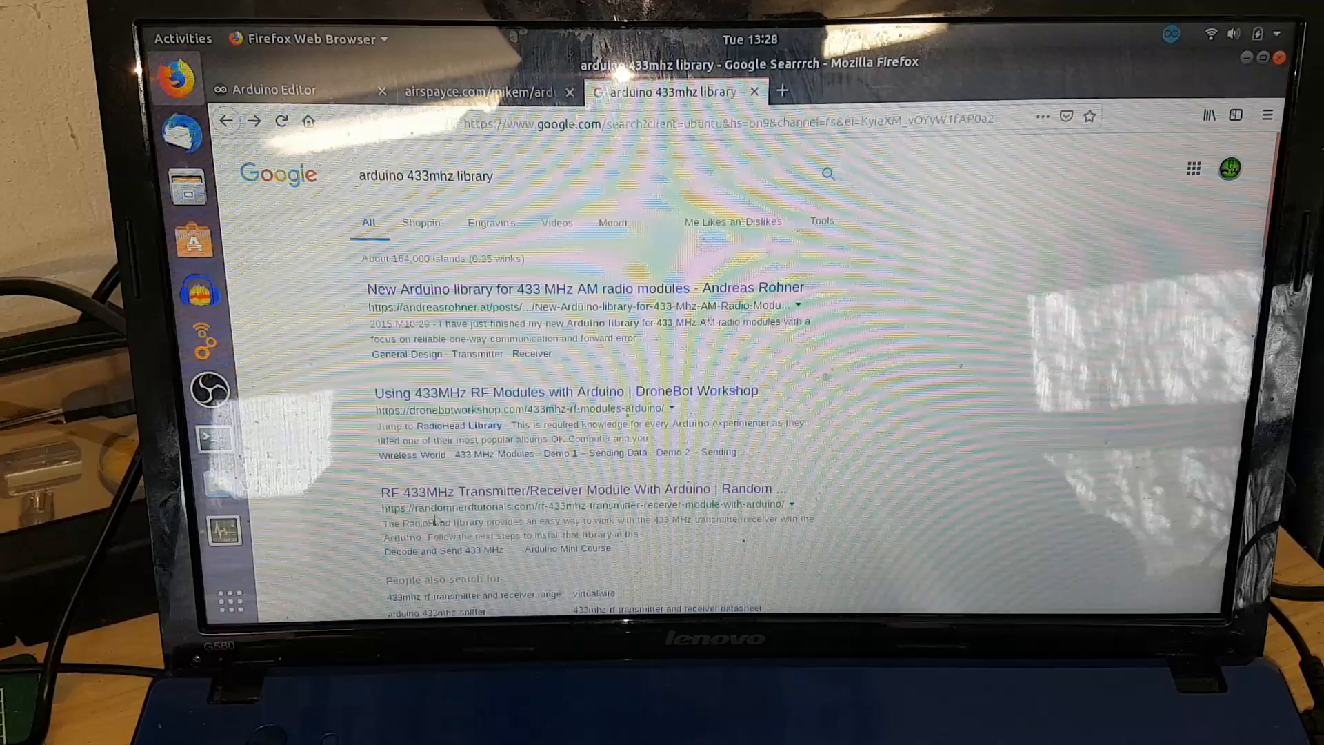
pyautogui.moveTo(502, 504)
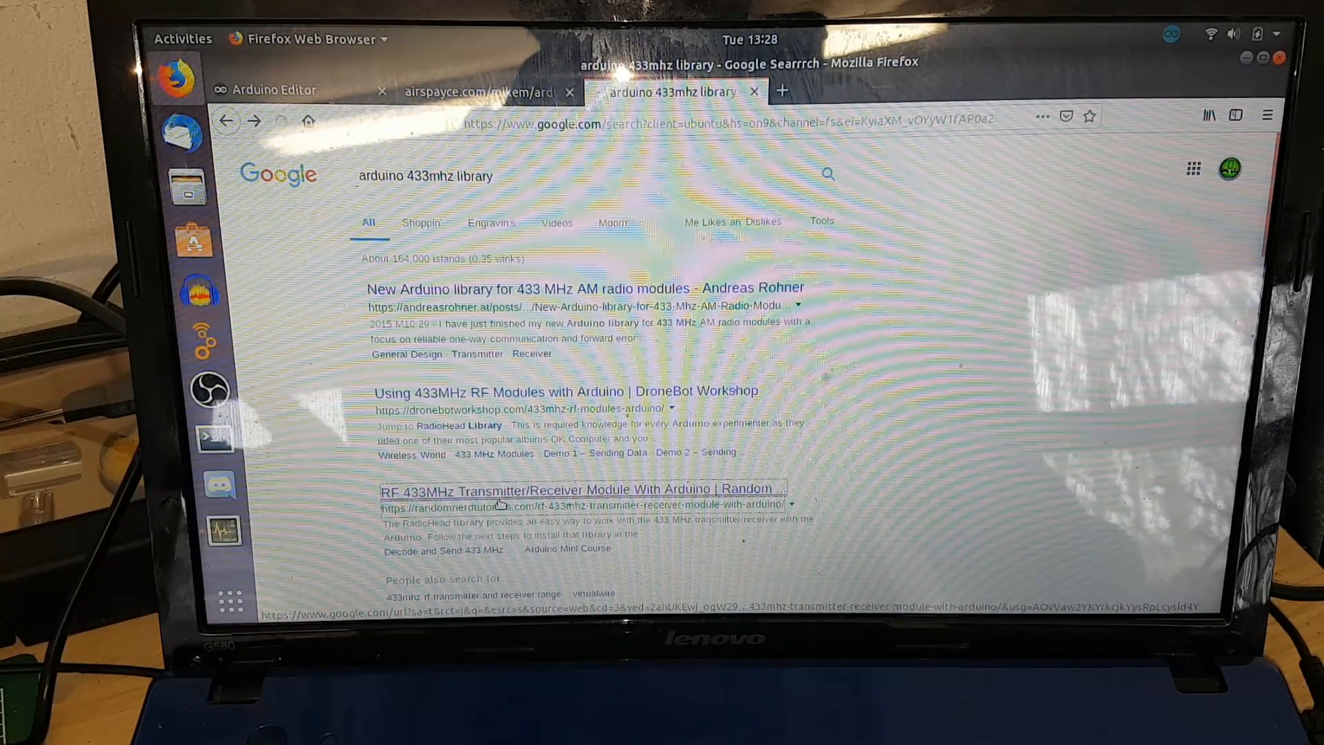
# Open the Random Nerd Tutorials 433MHz guide and scroll to the RadioHead-1.41.zip download
pyautogui.click(581, 490)
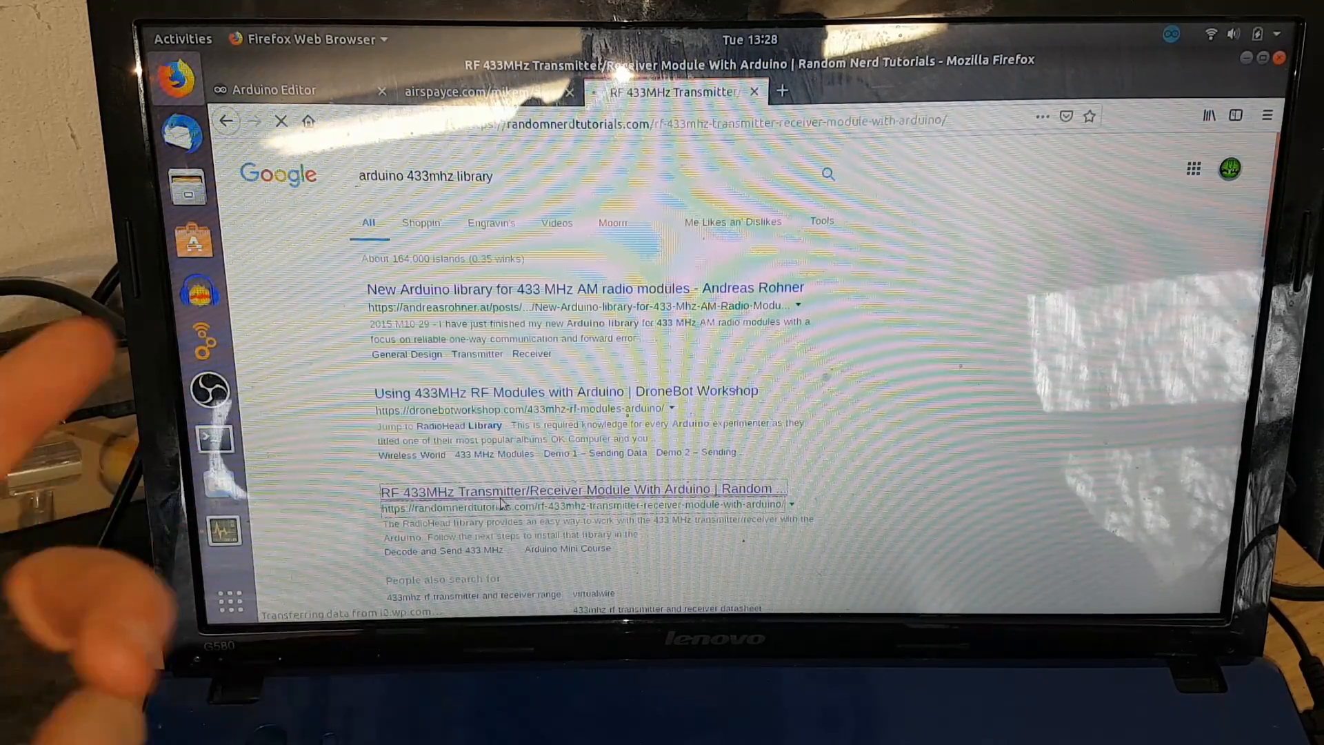
pyautogui.click(583, 490)
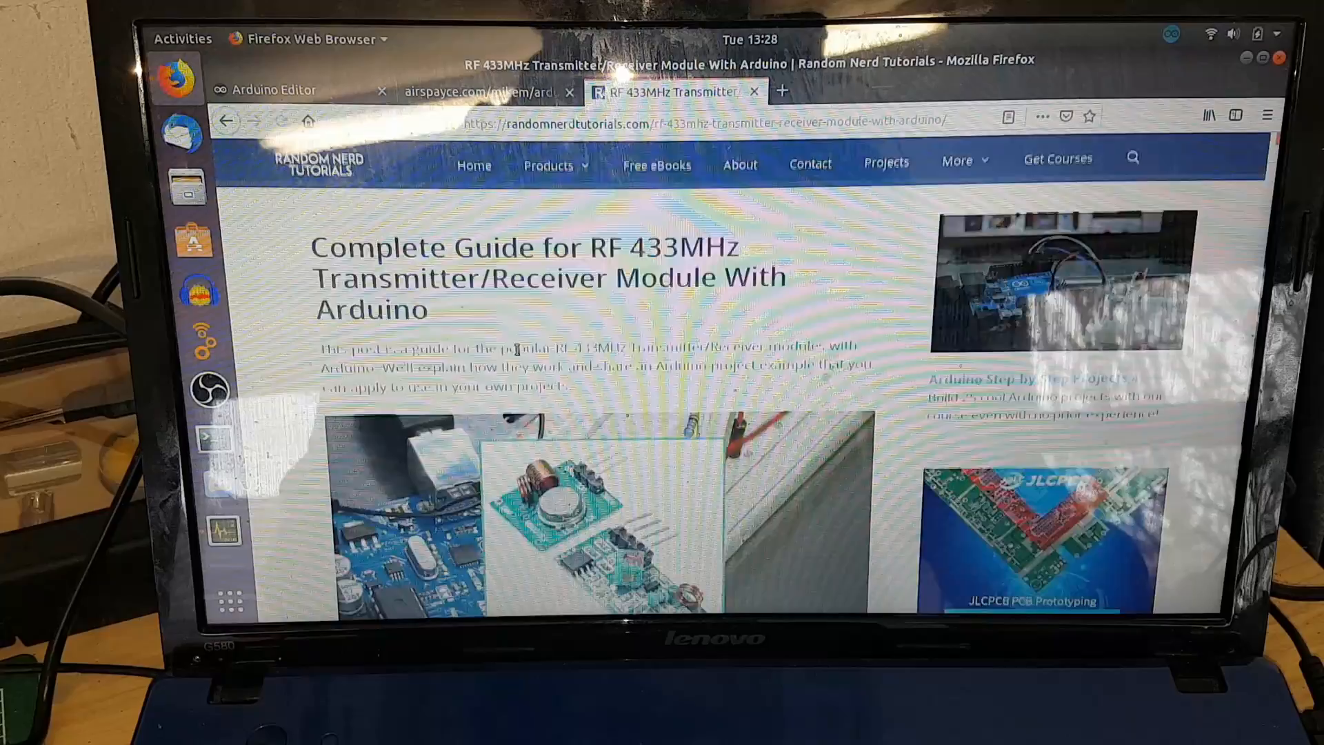
pyautogui.scroll(-3)
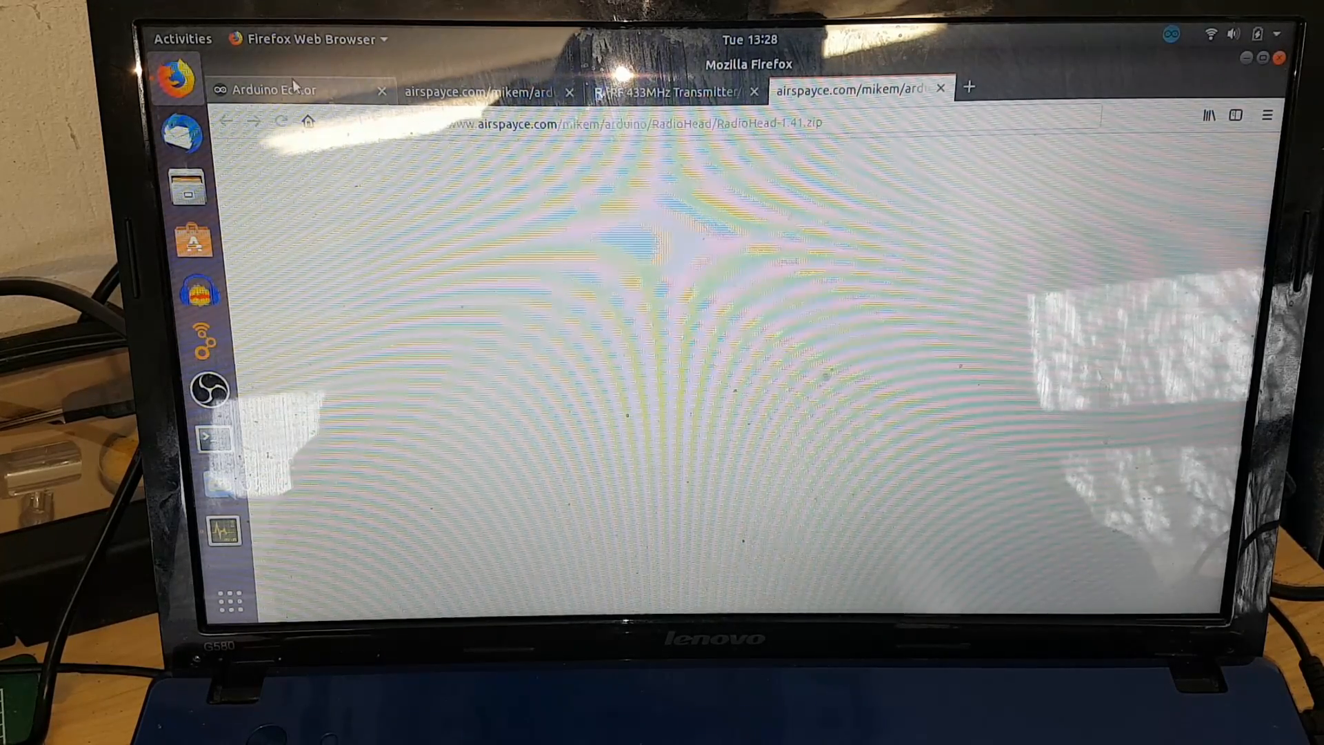
# In the RFTransmitter sketch, try the Libraries zip import, then cancel the notice
pyautogui.click(272, 90)
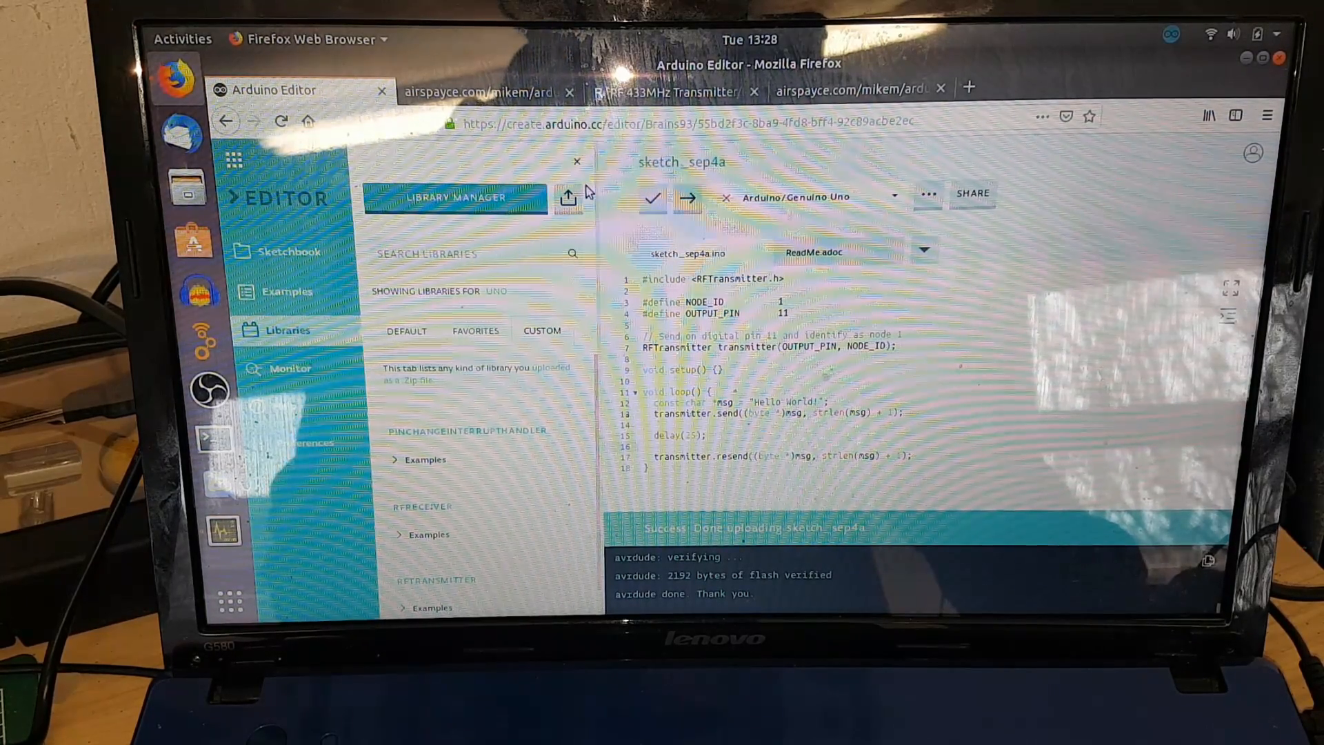
pyautogui.moveTo(569, 197)
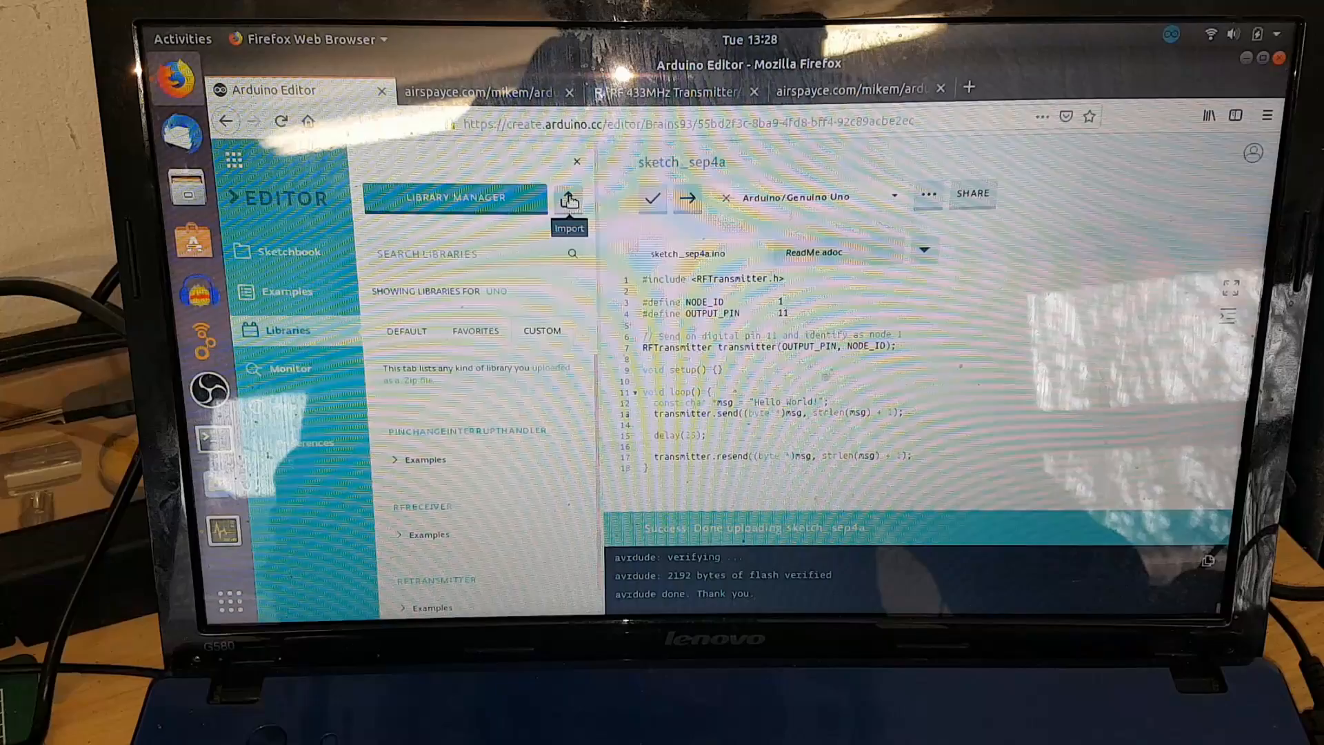
pyautogui.click(569, 200)
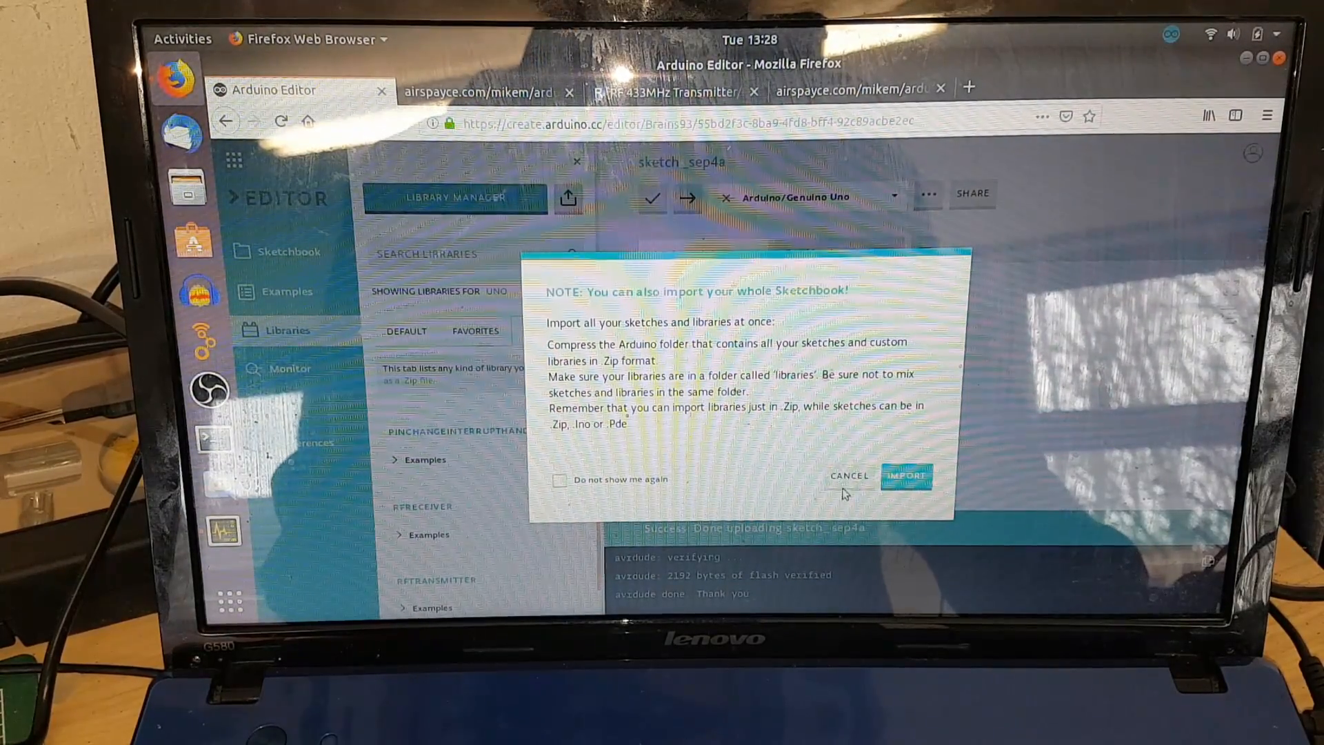
pyautogui.click(850, 475)
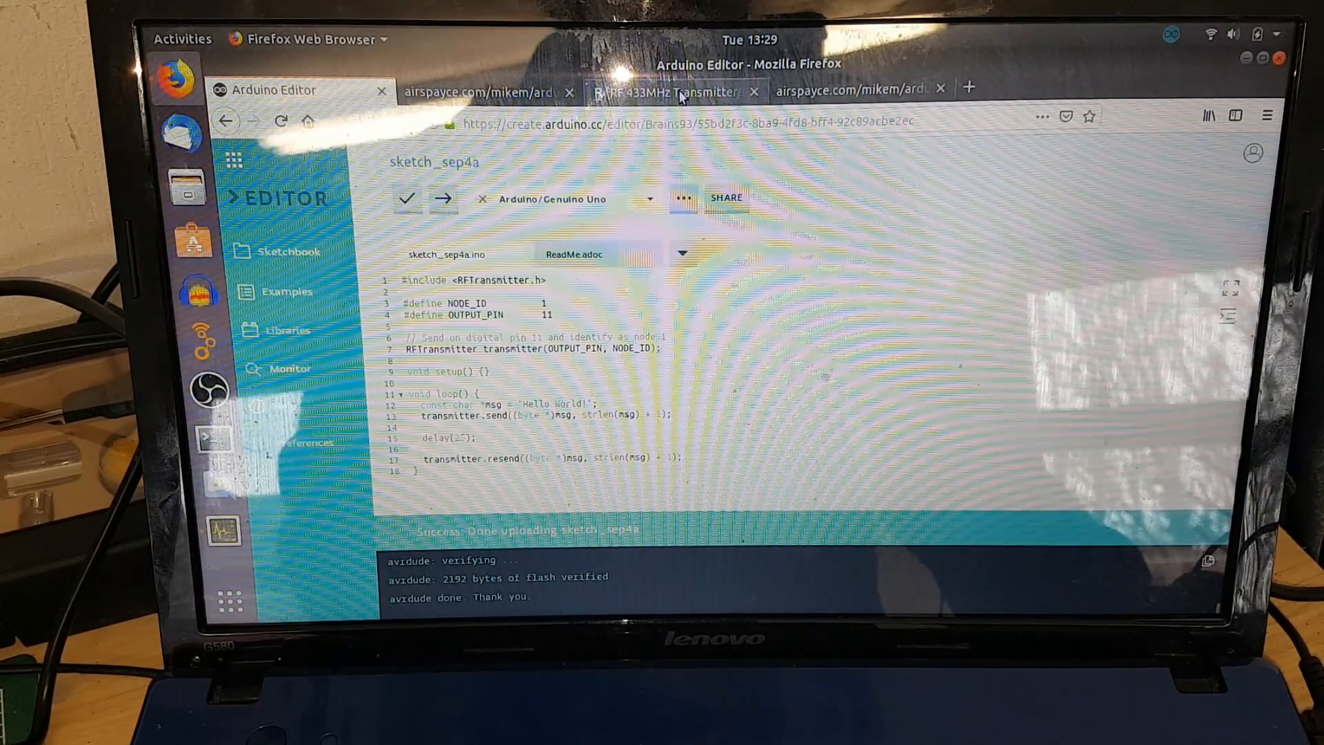
pyautogui.click(671, 90)
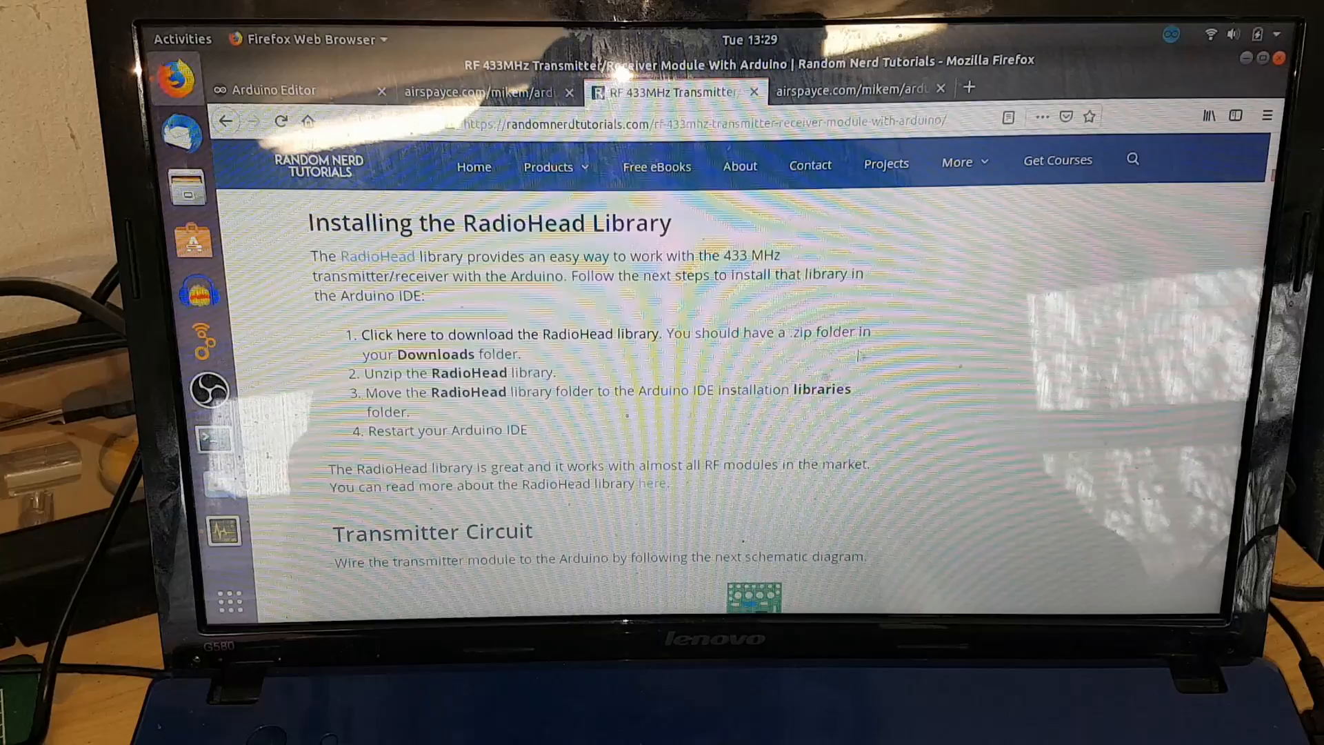
pyautogui.scroll(-3)
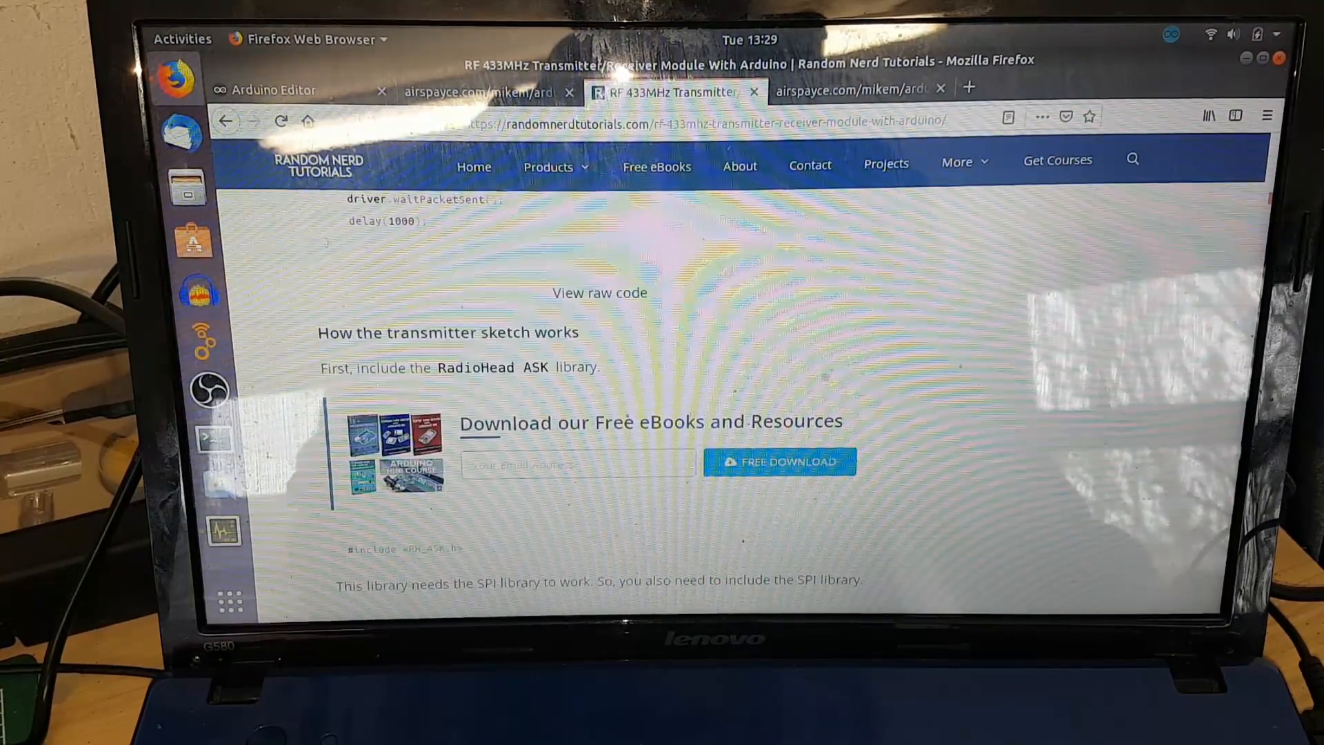
pyautogui.click(279, 89)
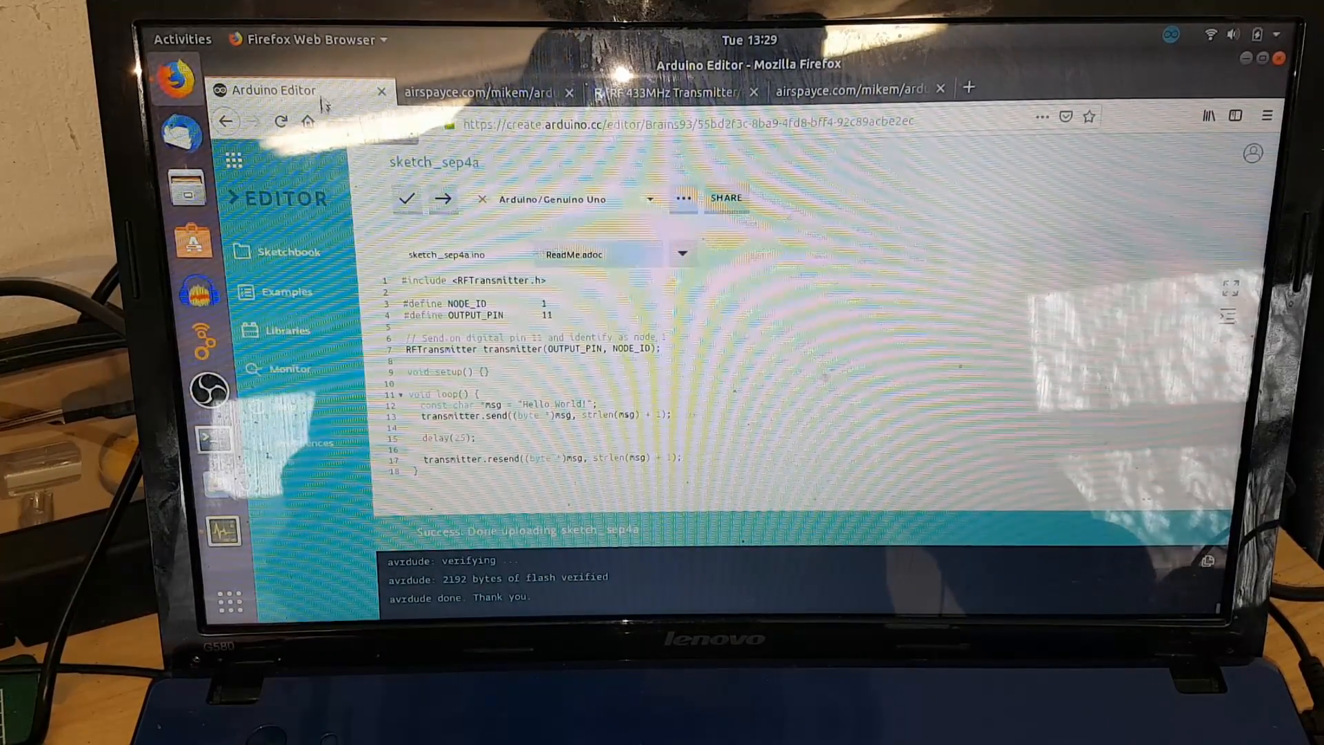
# Change line 15 to delay(0); with the Genuino Uno connected
pyautogui.click(279, 121)
pyautogui.write('0')
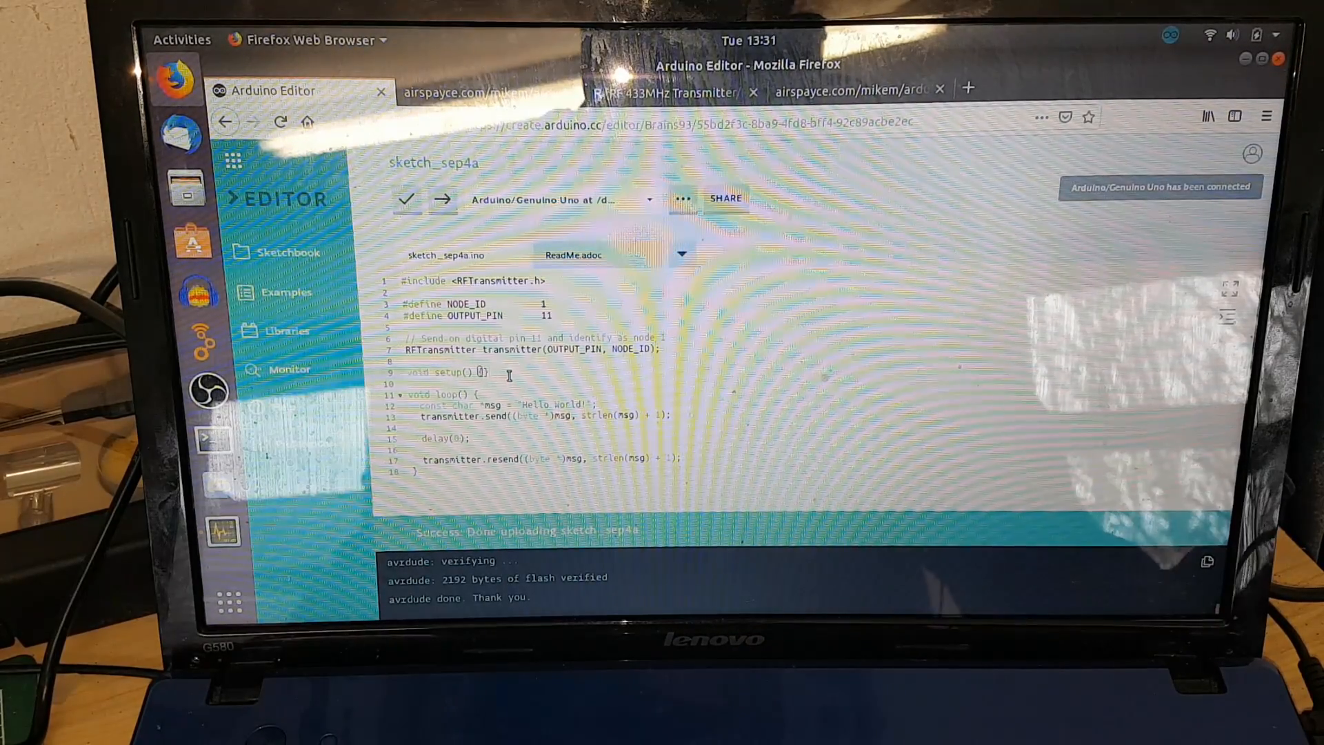
pyautogui.moveTo(407, 199)
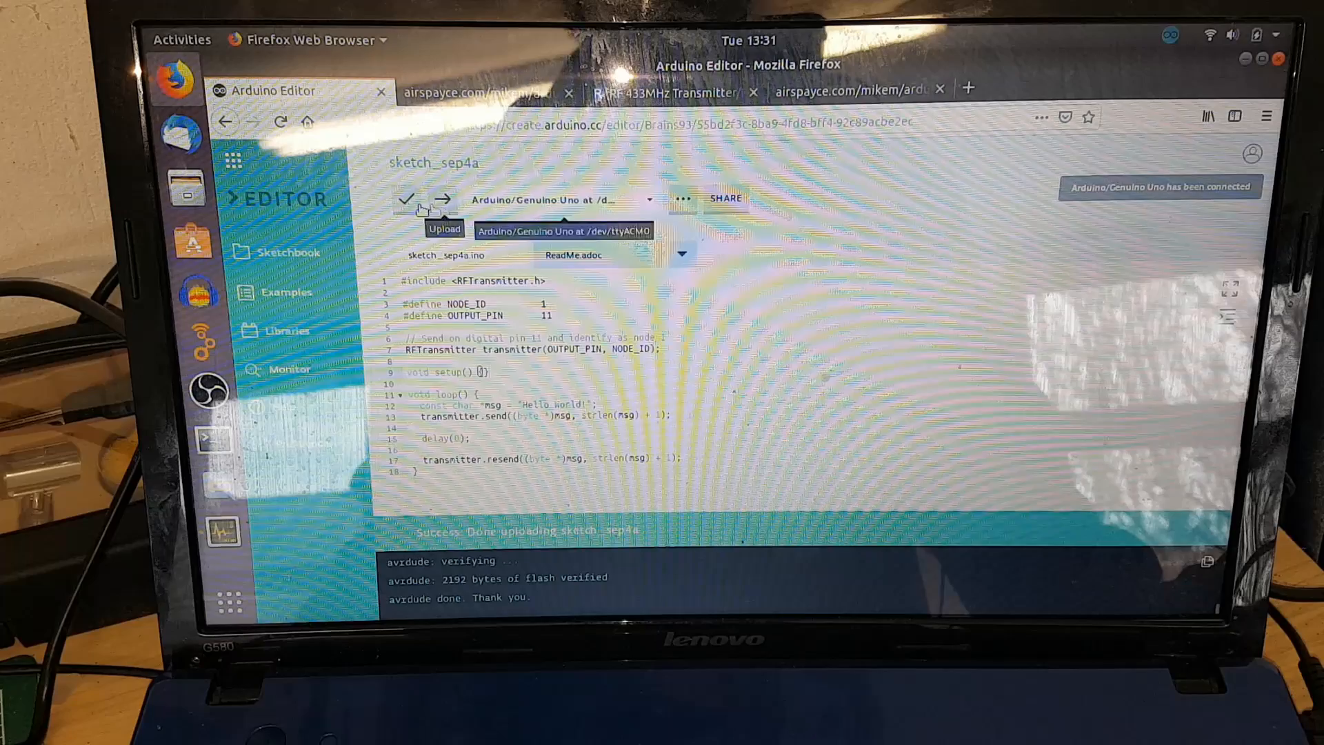
# Upload the zero-delay sketch to the Uno and launch Gqrx tuned to 433.000 MHz AM
pyautogui.click(413, 200)
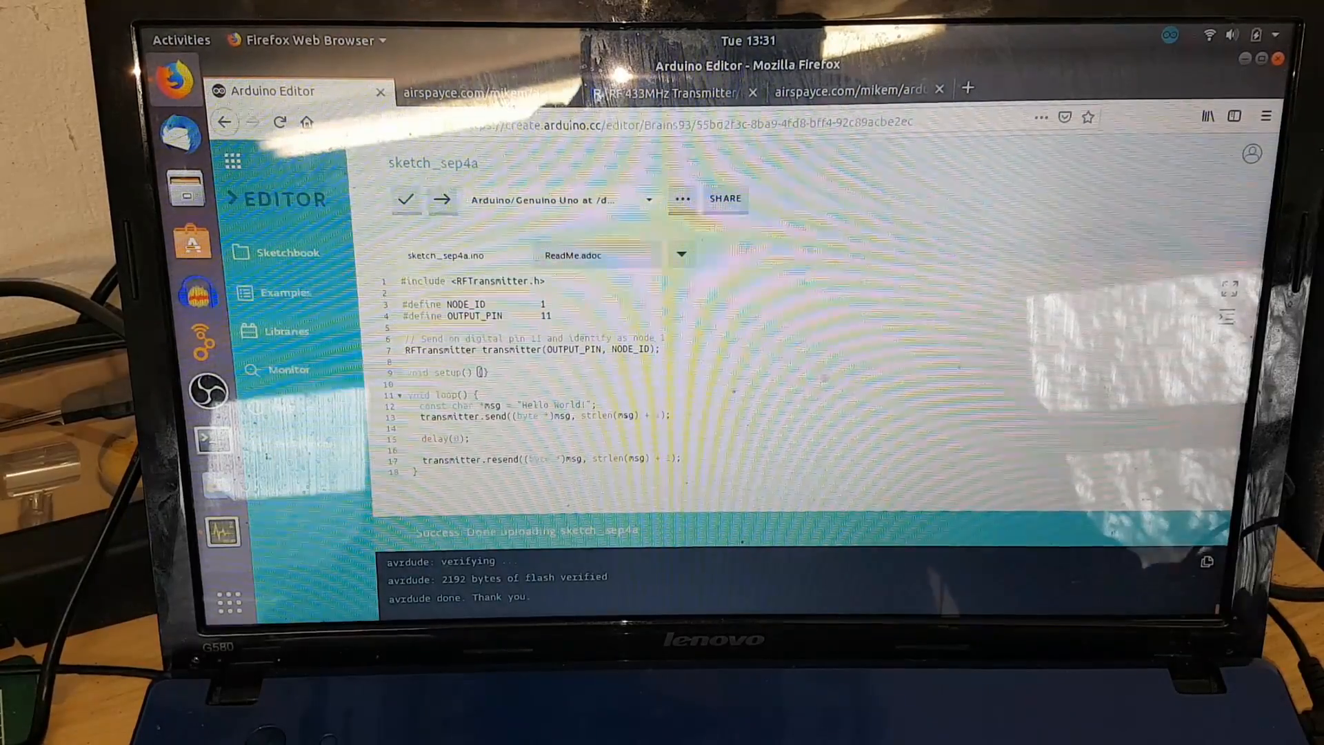
pyautogui.moveTo(222, 529)
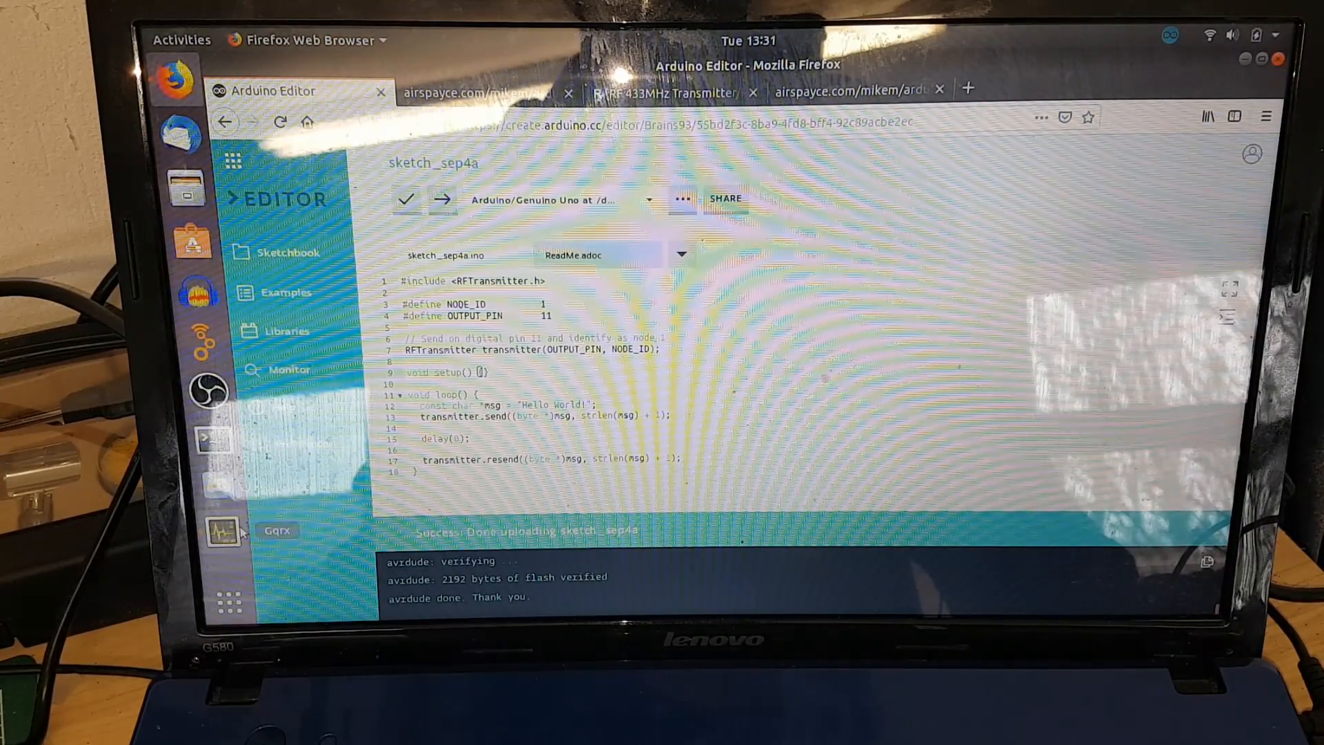
pyautogui.click(222, 531)
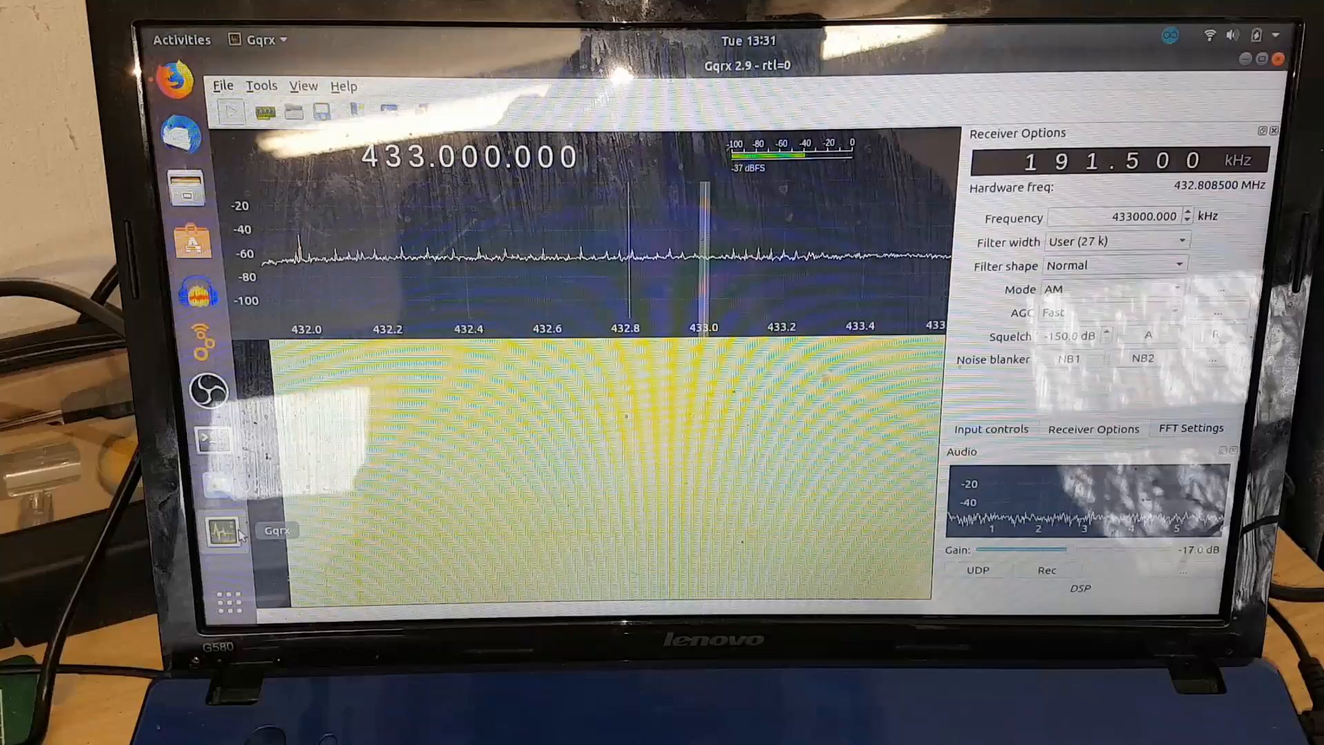